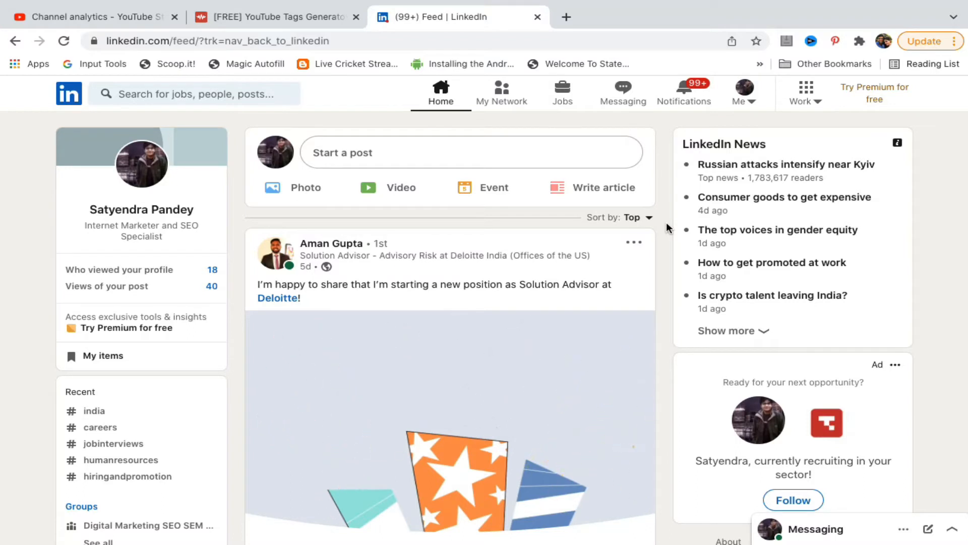
{"action": "mouse_move", "coordinate": [748, 108]}
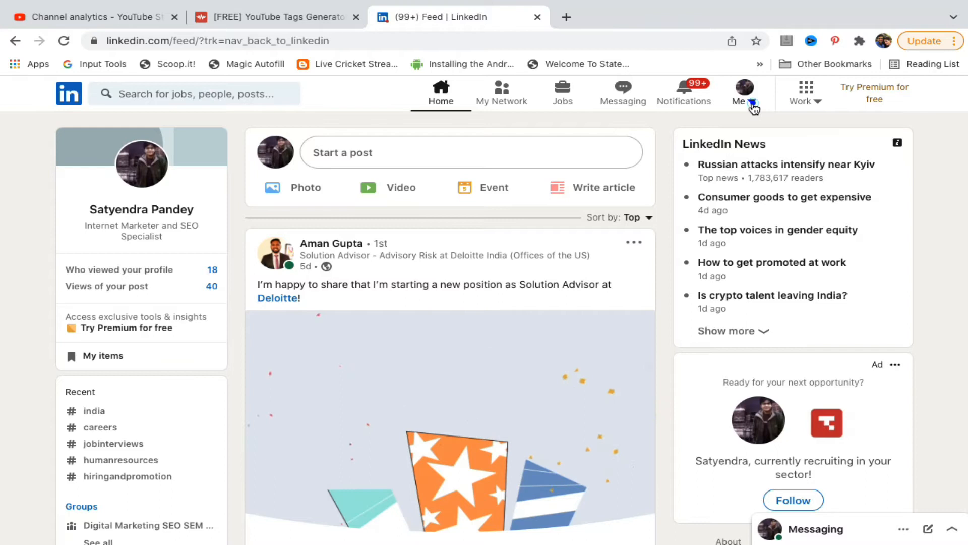
Step: Open Settings & Privacy from the Me menu to reach How LinkedIn uses your data
{"action": "left_click", "coordinate": [743, 93]}
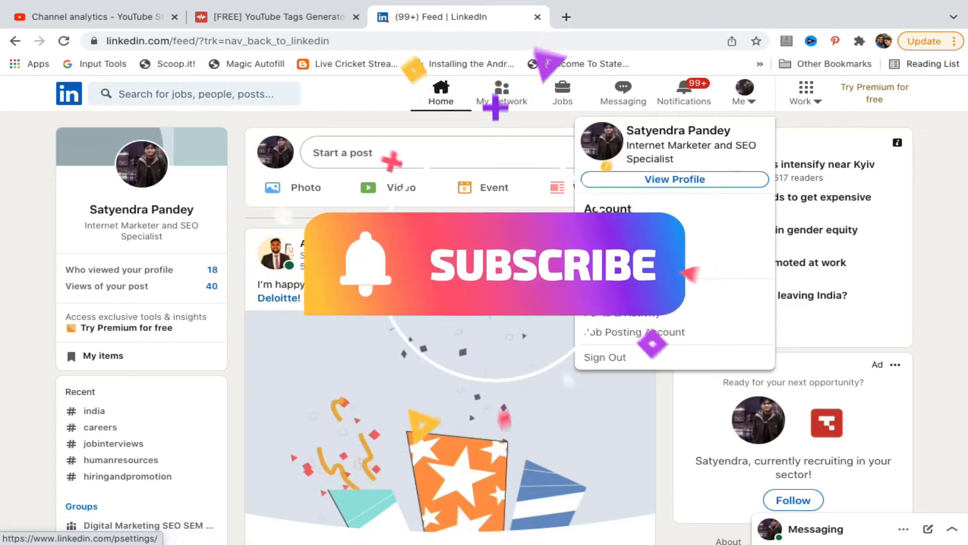
{"action": "left_click", "coordinate": [607, 209]}
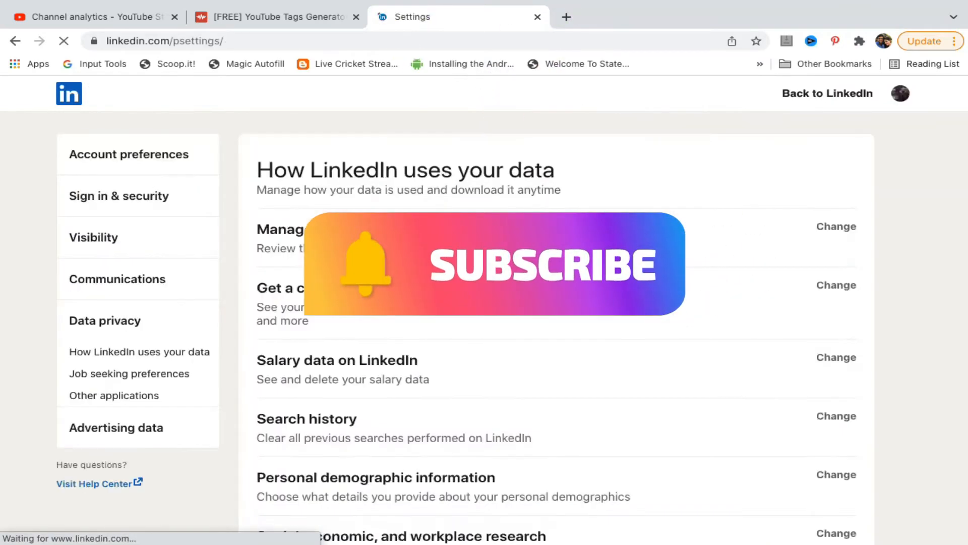
{"action": "left_click", "coordinate": [139, 352]}
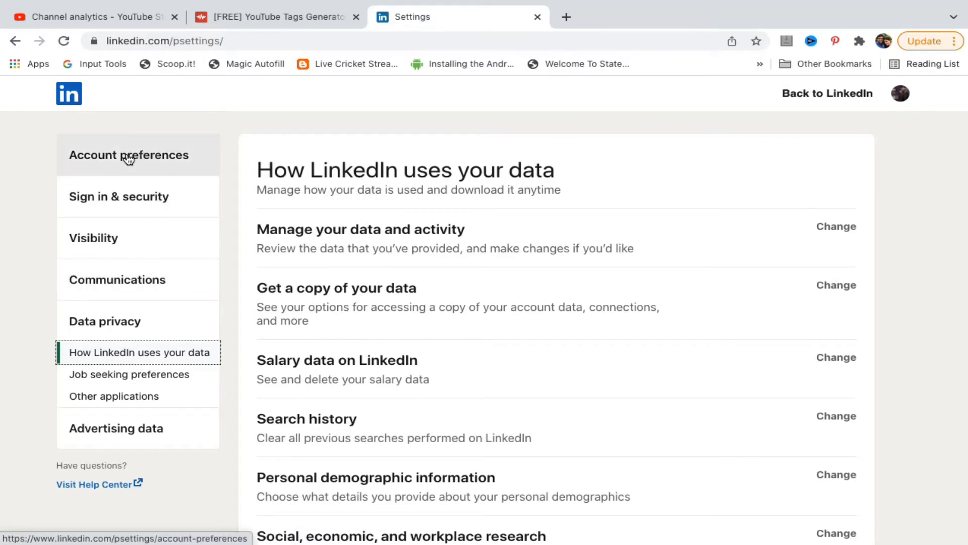
Step: Go to Account preferences, Account management, and start hibernating the account
{"action": "left_click", "coordinate": [129, 155]}
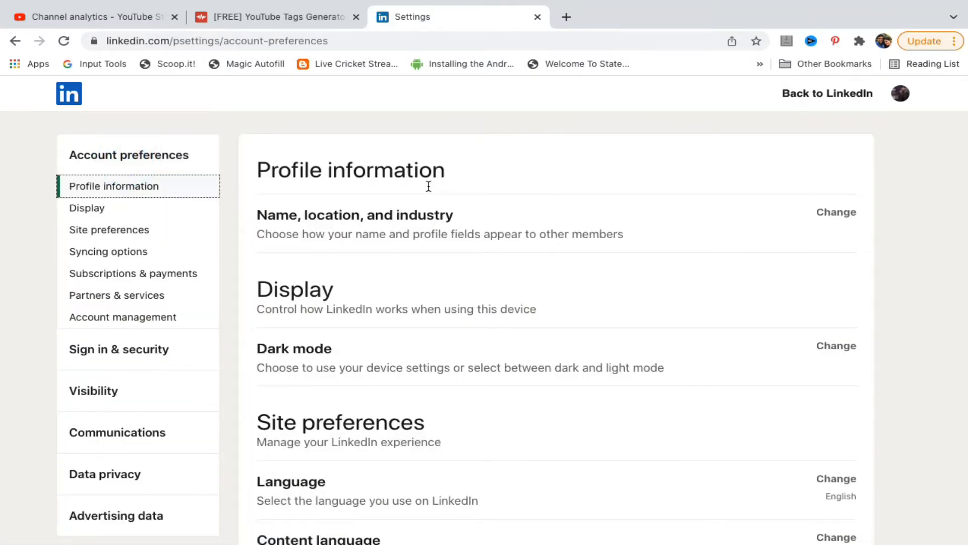
{"action": "scroll", "scroll_direction": "down", "scroll_amount": 3}
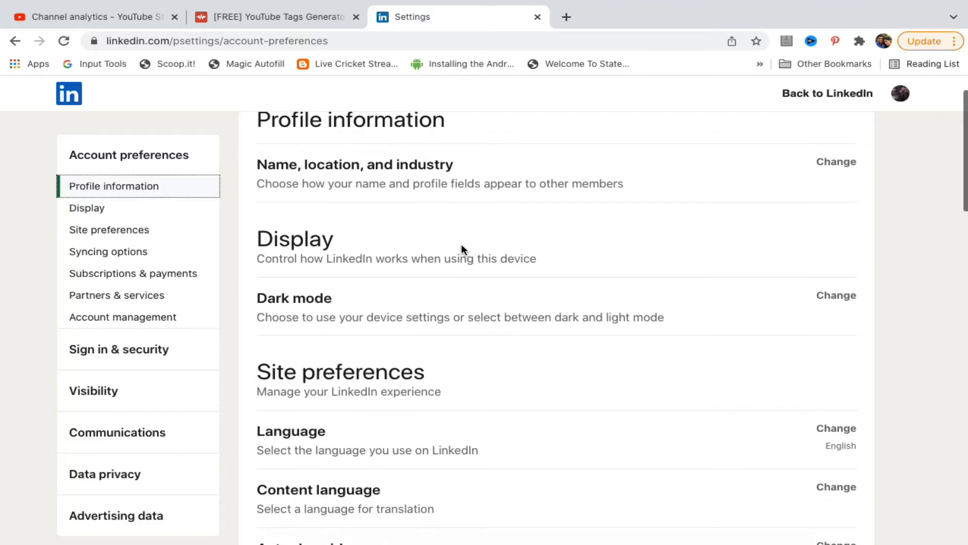
{"action": "left_click", "coordinate": [108, 251]}
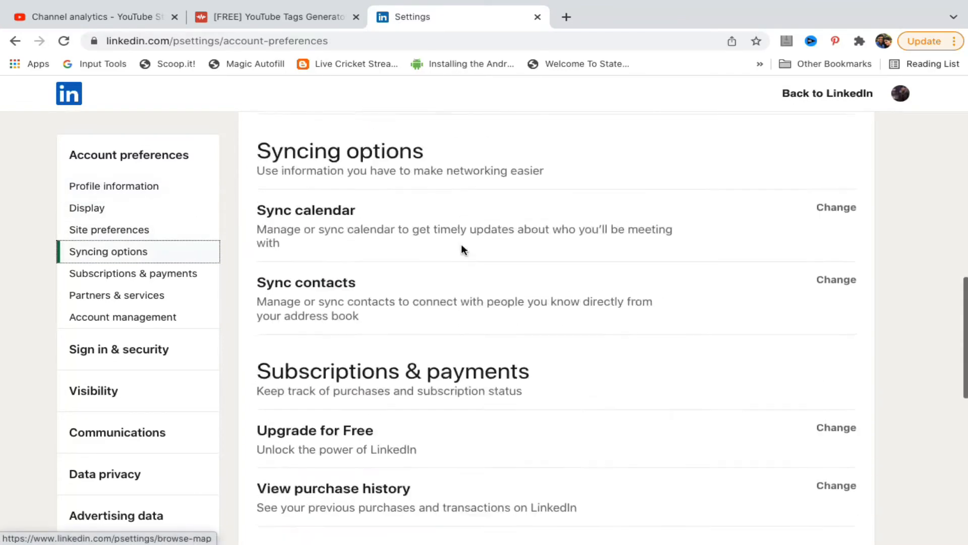
{"action": "left_click", "coordinate": [122, 316]}
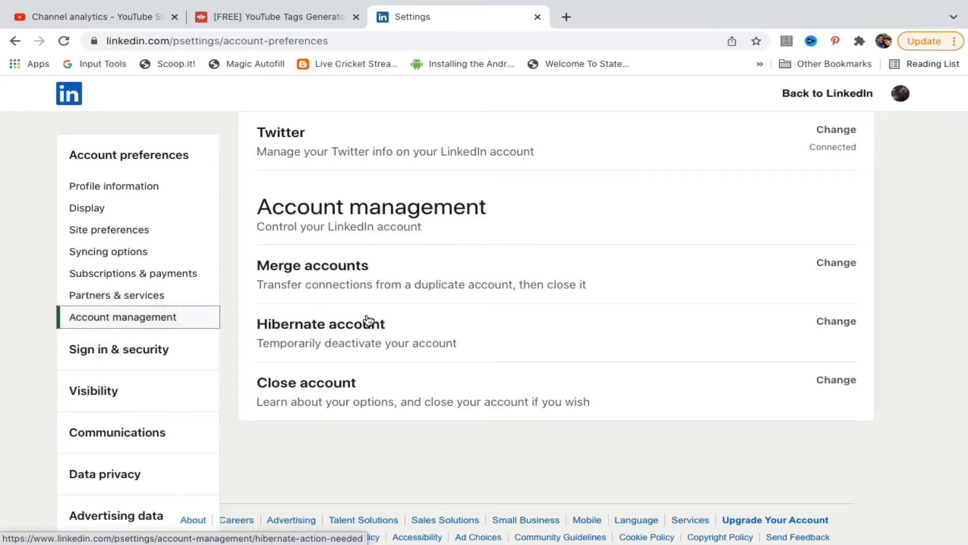
{"action": "mouse_move", "coordinate": [491, 346]}
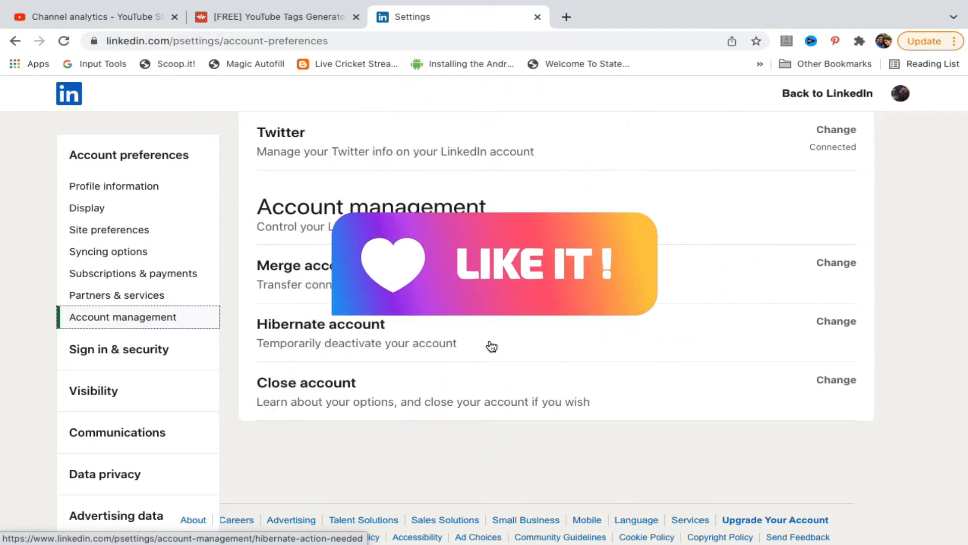
{"action": "left_click", "coordinate": [424, 334]}
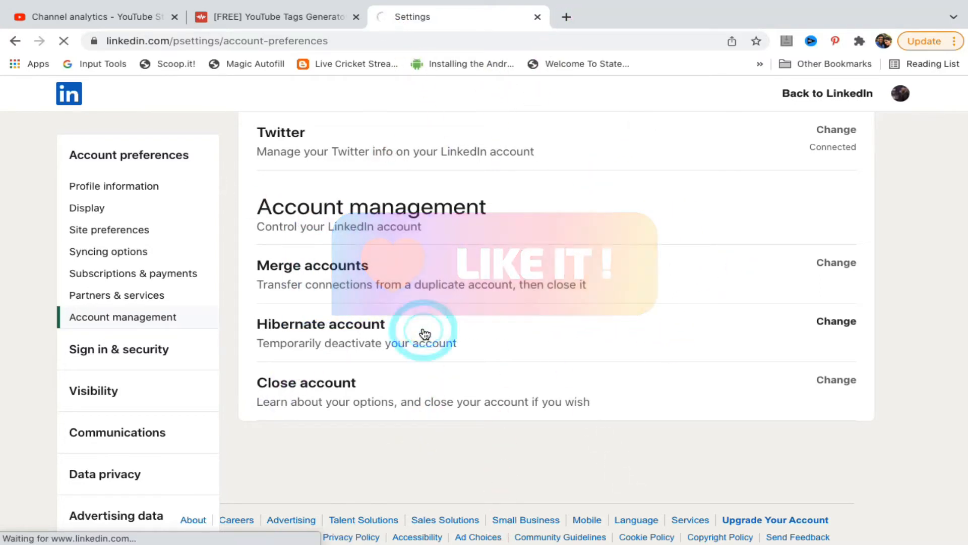
Step: Open the Hibernate account form and select 'I need a break' as the reason
{"action": "left_click", "coordinate": [836, 321]}
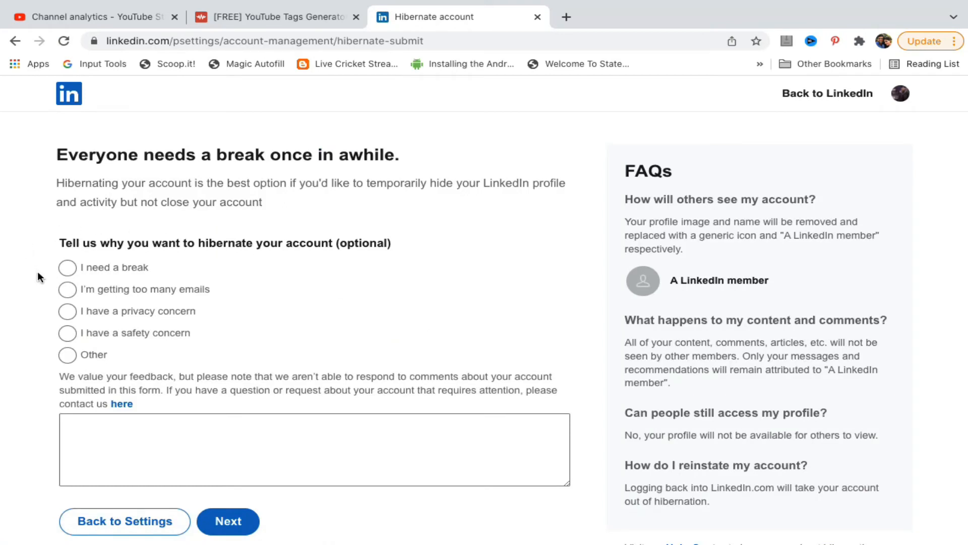
{"action": "scroll", "scroll_direction": "down", "scroll_amount": 3}
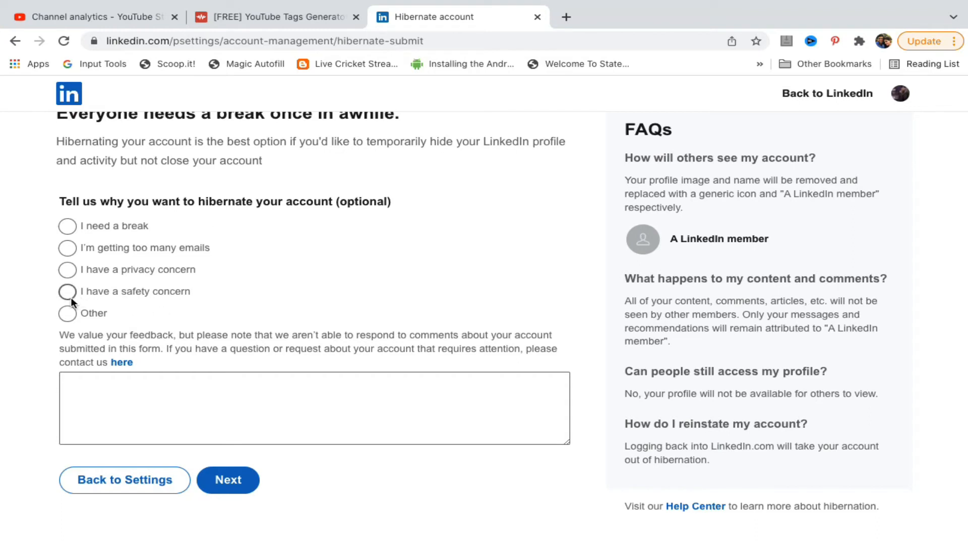
{"action": "left_click", "coordinate": [67, 226]}
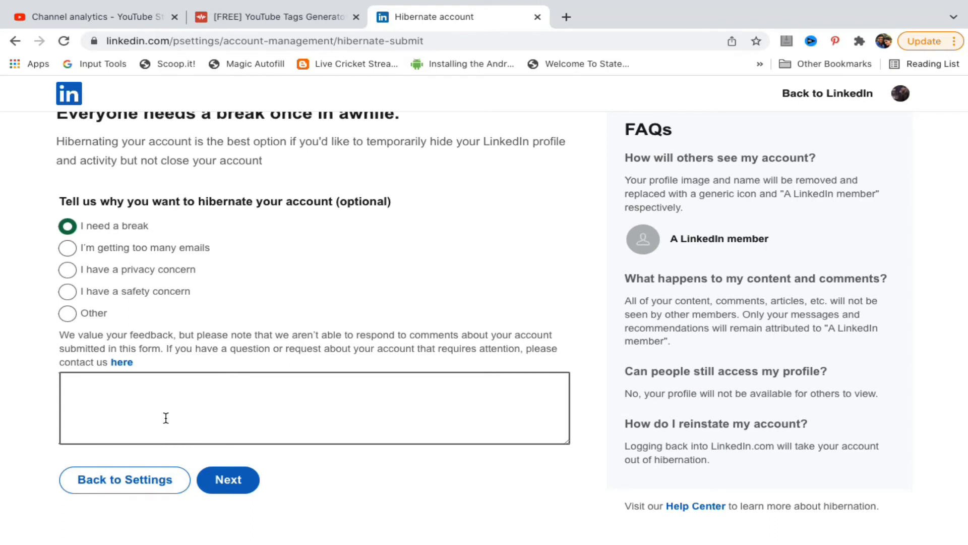
{"action": "mouse_move", "coordinate": [264, 379]}
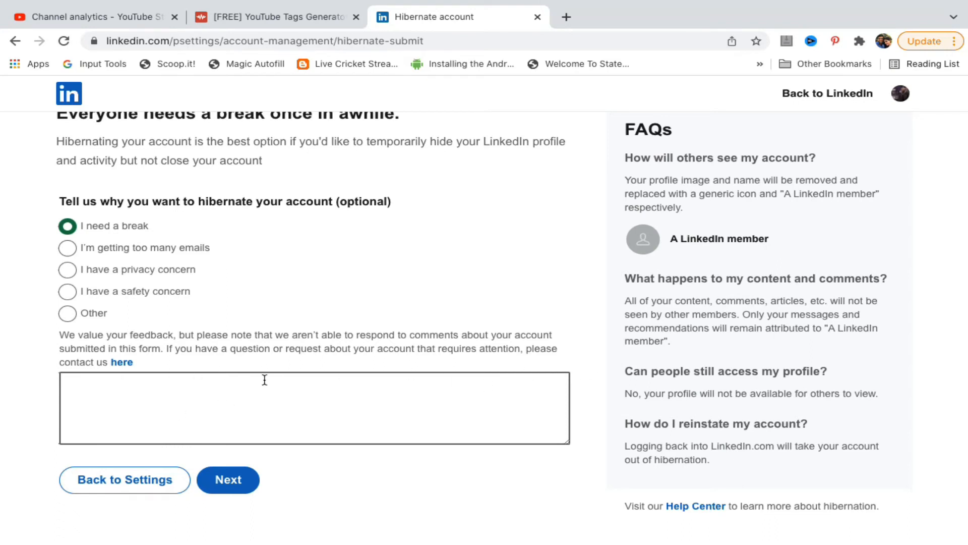
{"action": "mouse_move", "coordinate": [174, 422]}
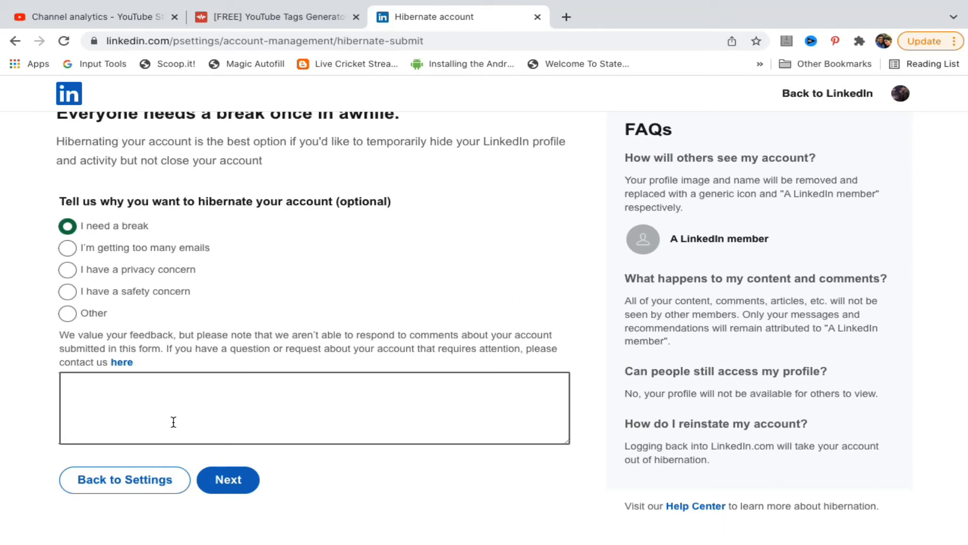
{"action": "mouse_move", "coordinate": [377, 492]}
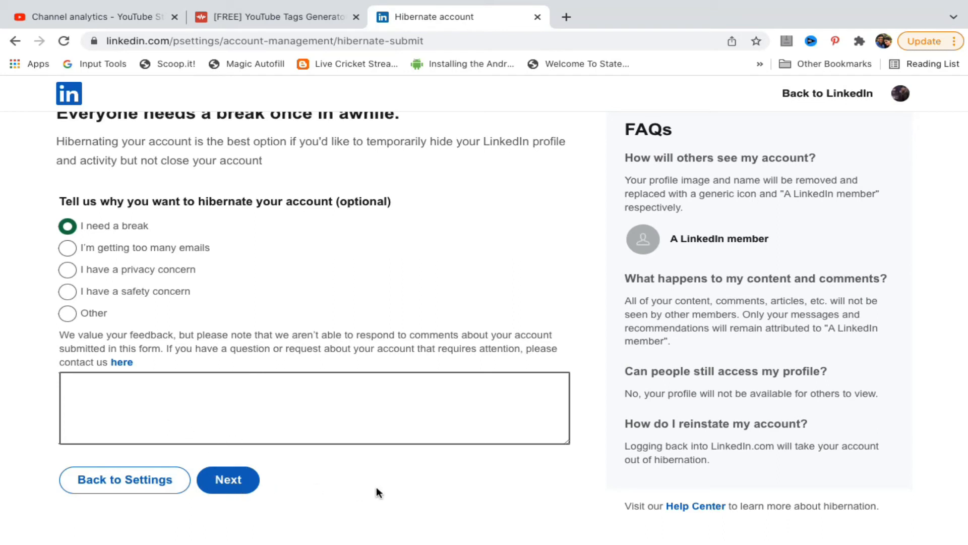